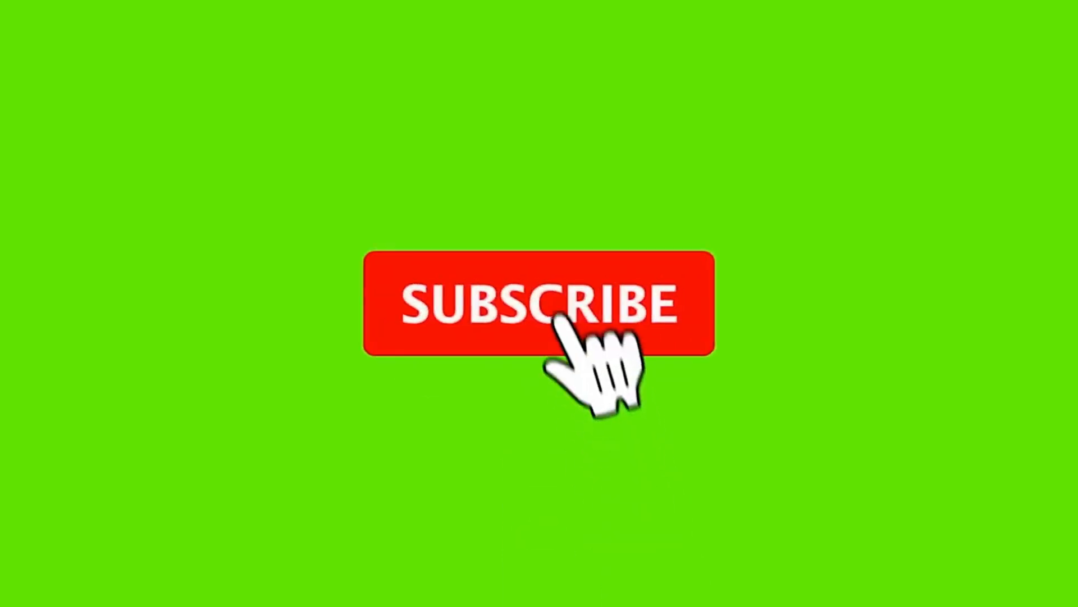
Start a comment in the Write a comment box reading 'Kill your'.
left_click(540, 302)
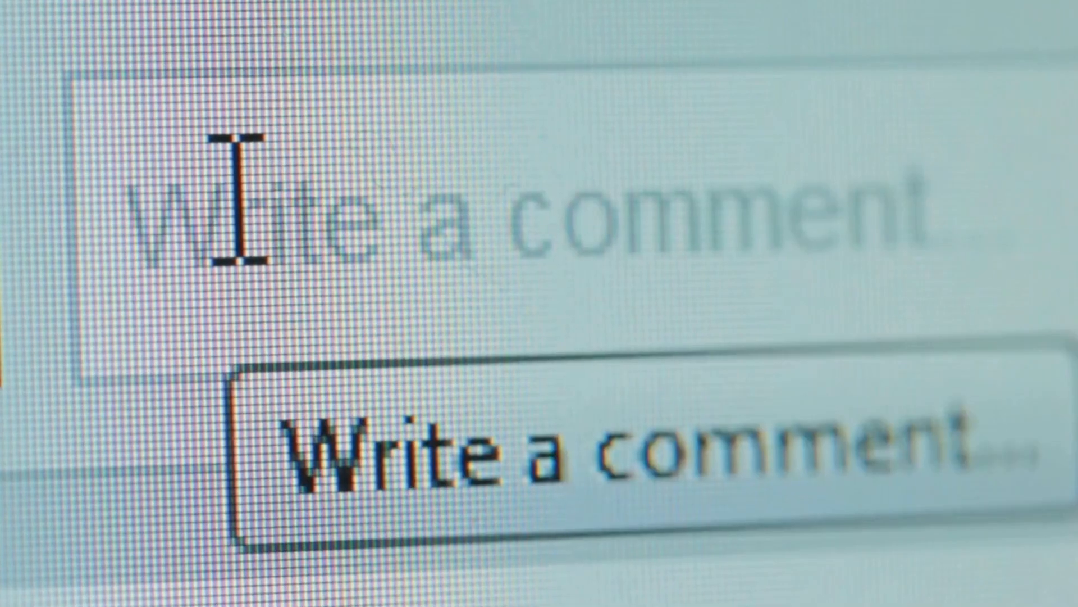
type("Kill")
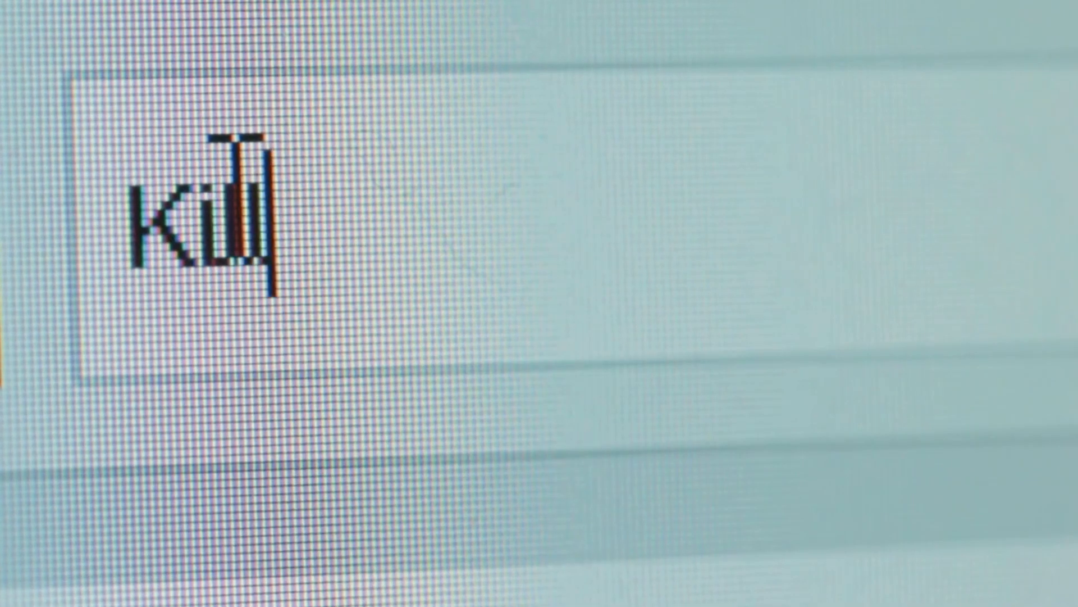
type("your")
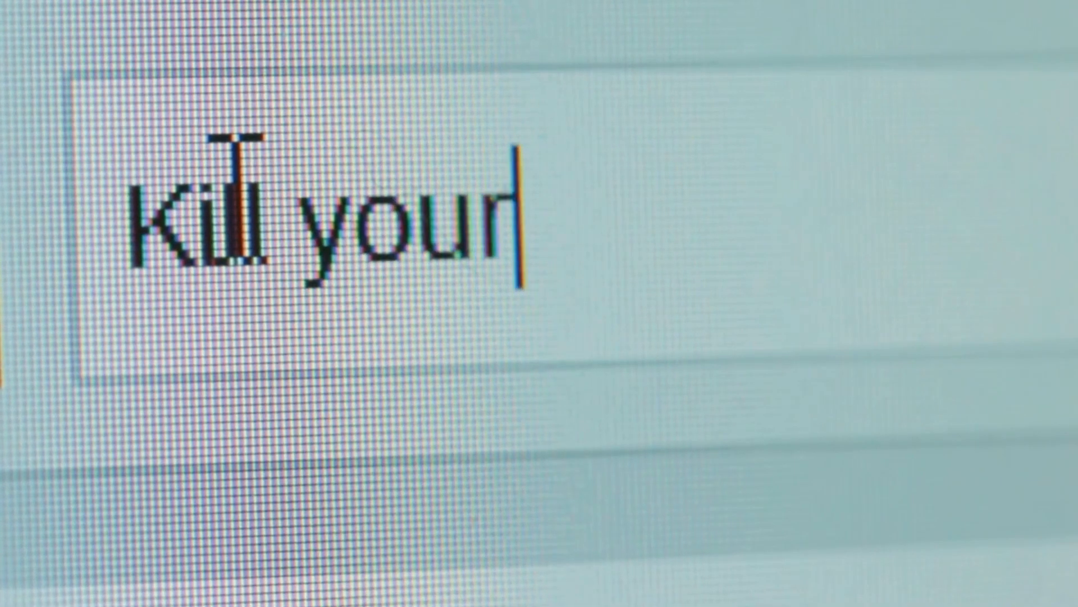